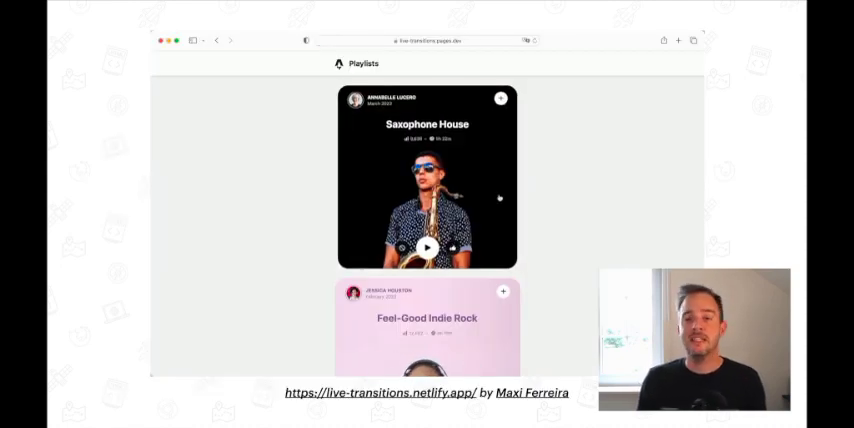
# Step: In the playlist app, open the Feel-Good Indie Rock playlist and return to the playlist list
pyautogui.click(430, 180)
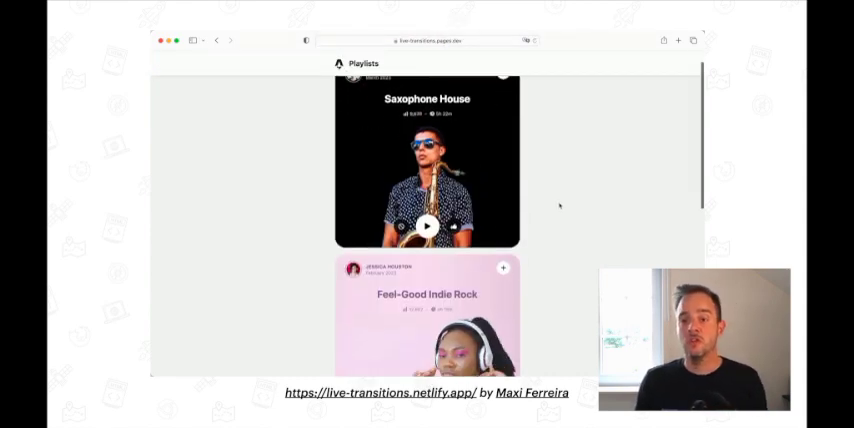
pyautogui.click(428, 293)
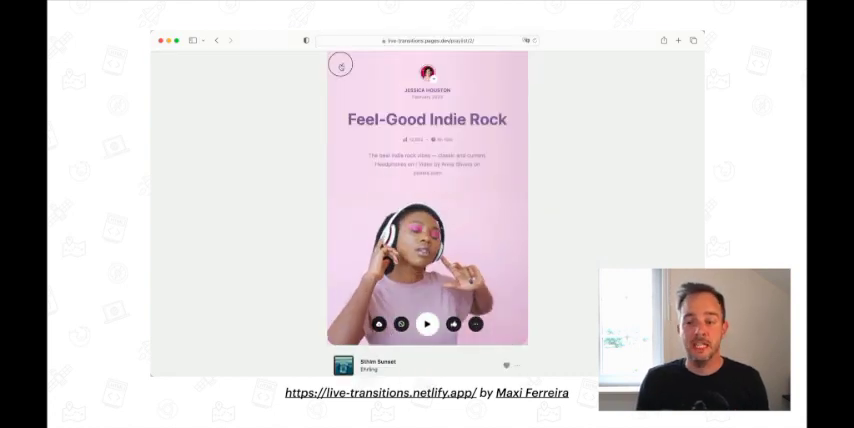
pyautogui.click(340, 63)
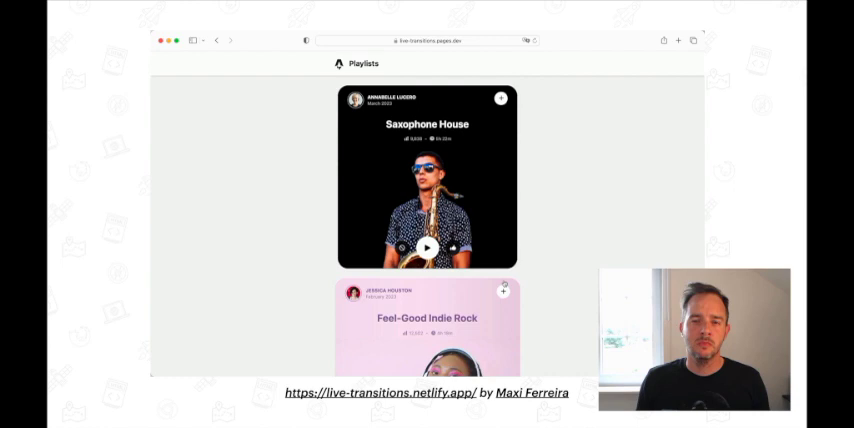
pyautogui.click(416, 318)
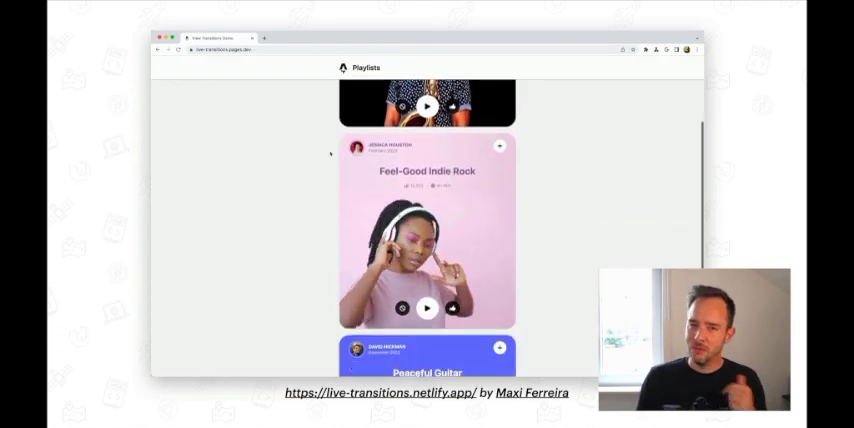
# Step: Open the Saxophone House playlist, go back, then reopen Feel-Good Indie Rock
pyautogui.click(427, 230)
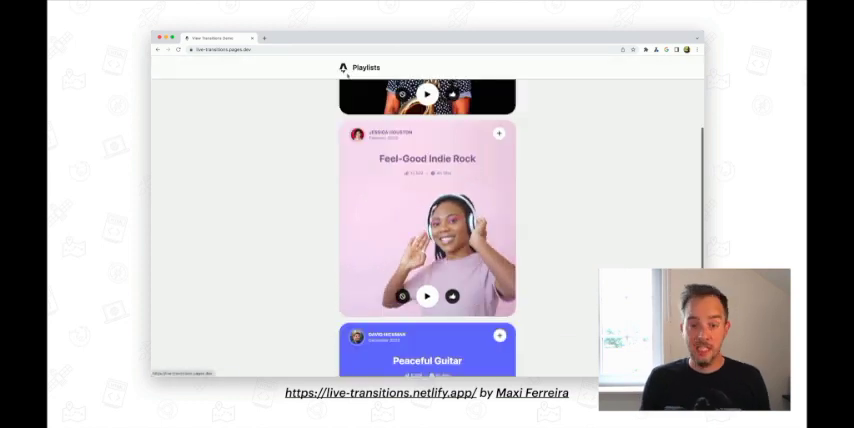
pyautogui.click(427, 158)
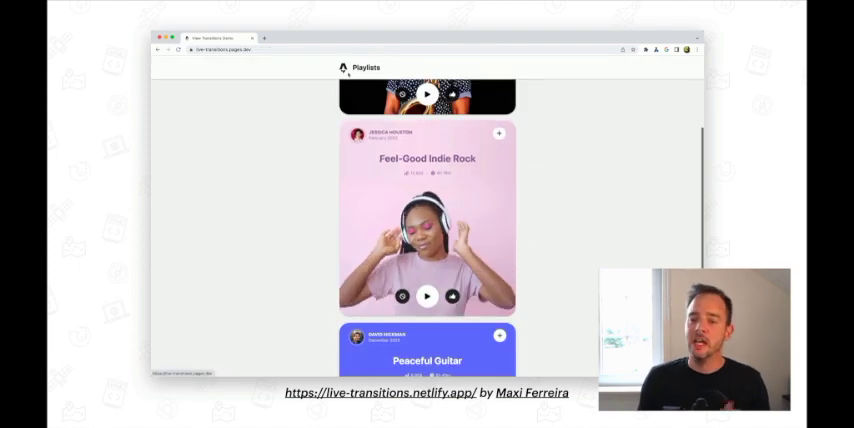
pyautogui.scroll(3)
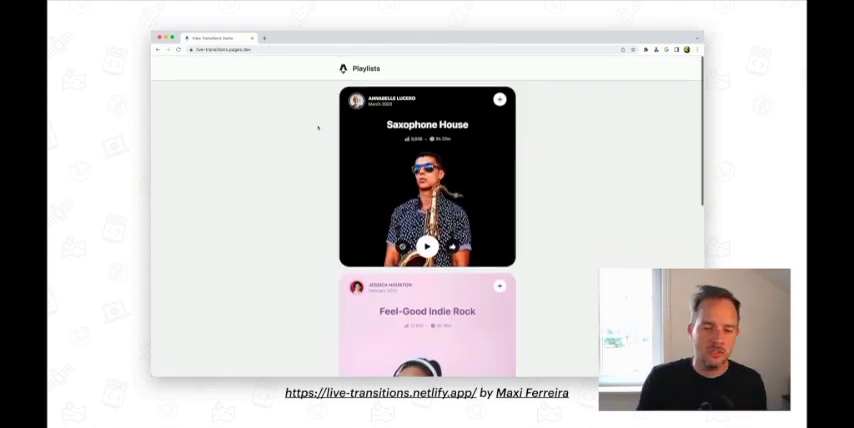
pyautogui.click(426, 180)
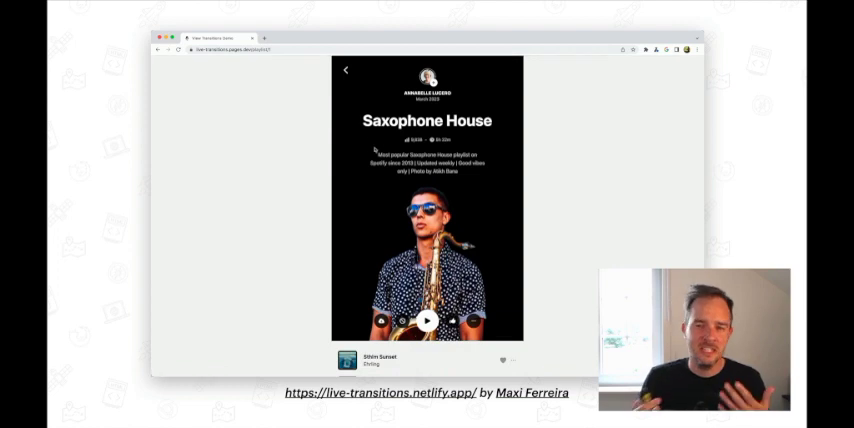
pyautogui.click(346, 70)
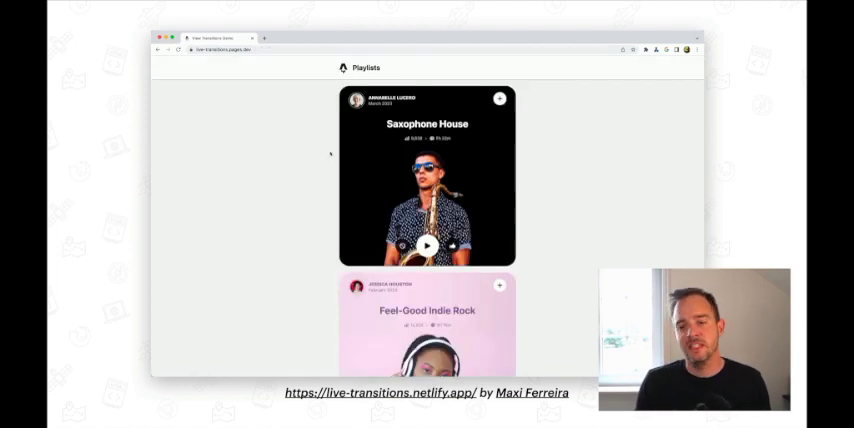
pyautogui.scroll(-3)
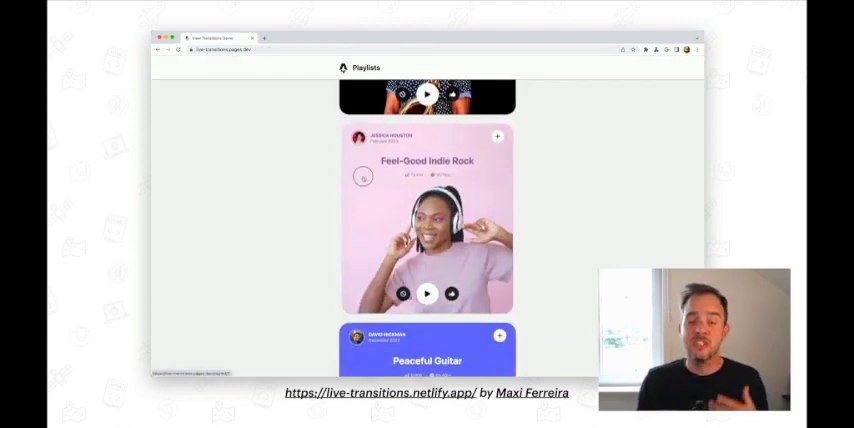
pyautogui.click(425, 215)
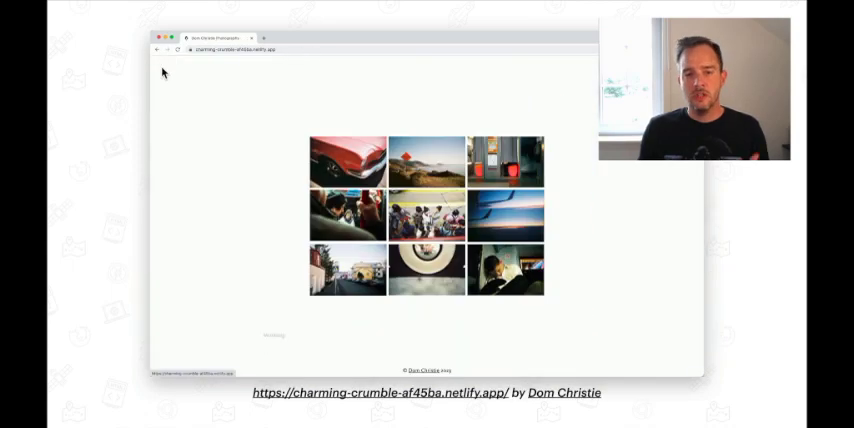
# Step: Open the red Mustang photo from the Dom Christie gallery grid
pyautogui.click(347, 161)
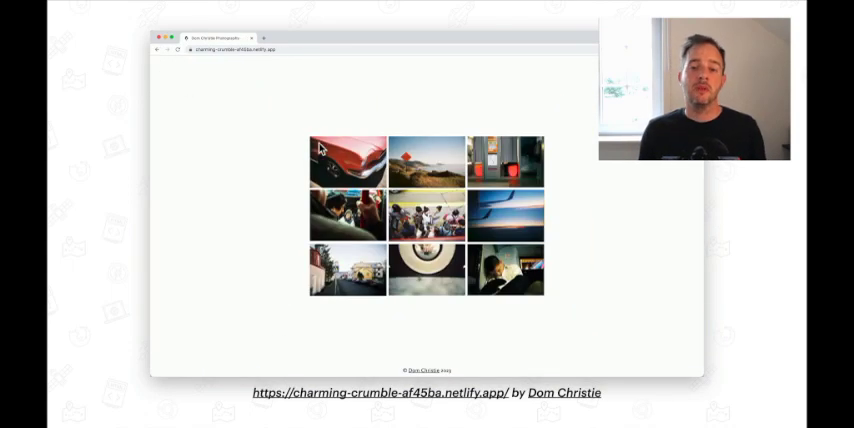
pyautogui.click(347, 161)
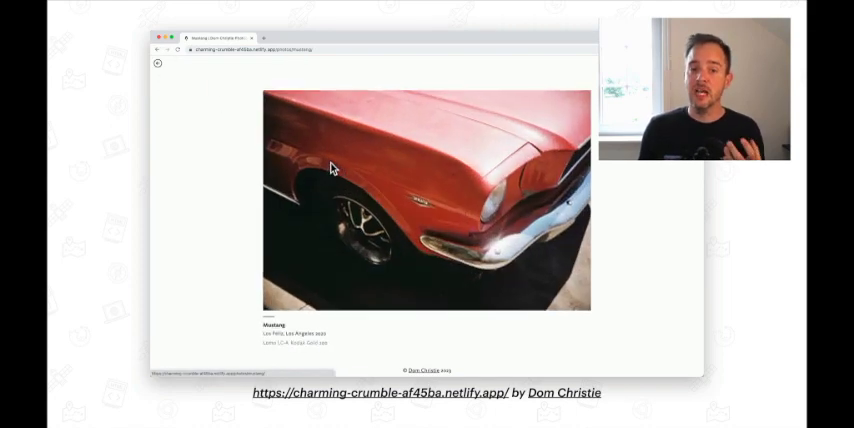
pyautogui.click(158, 63)
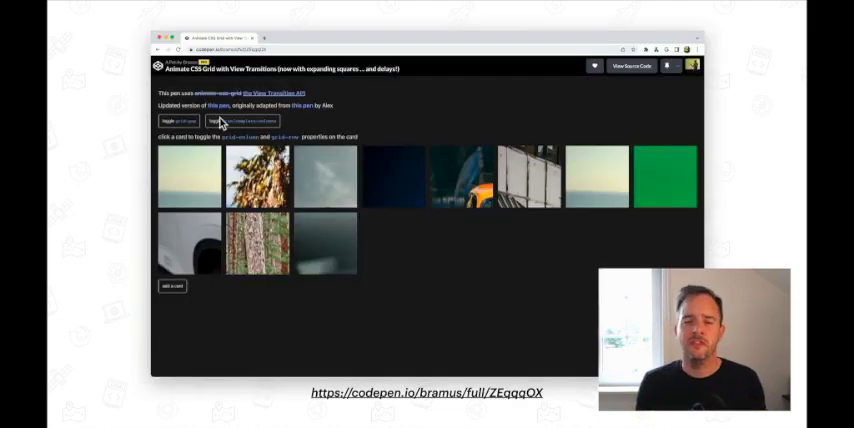
# Step: Toggle grid-template-columns to five wide columns, then back to narrow columns
pyautogui.click(239, 121)
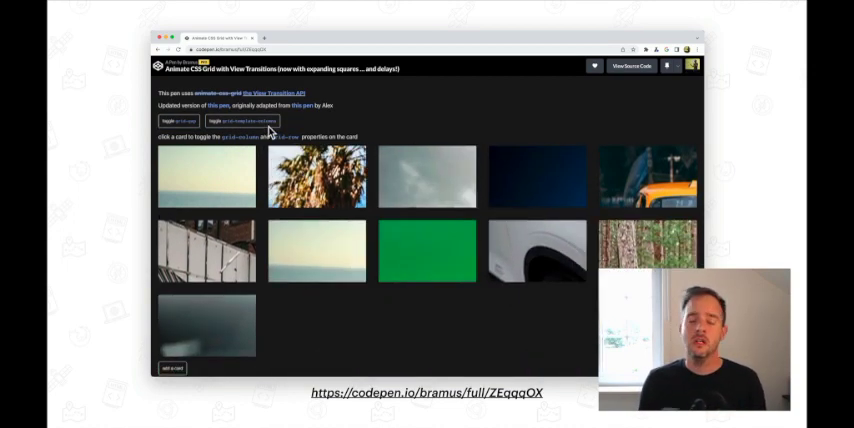
pyautogui.click(178, 122)
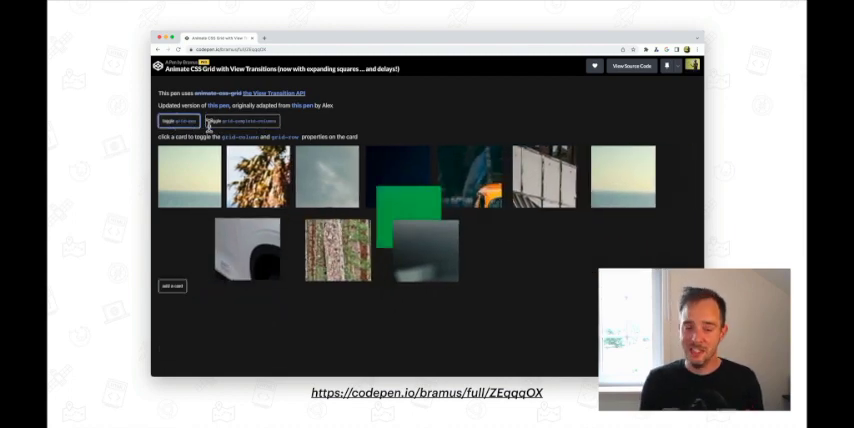